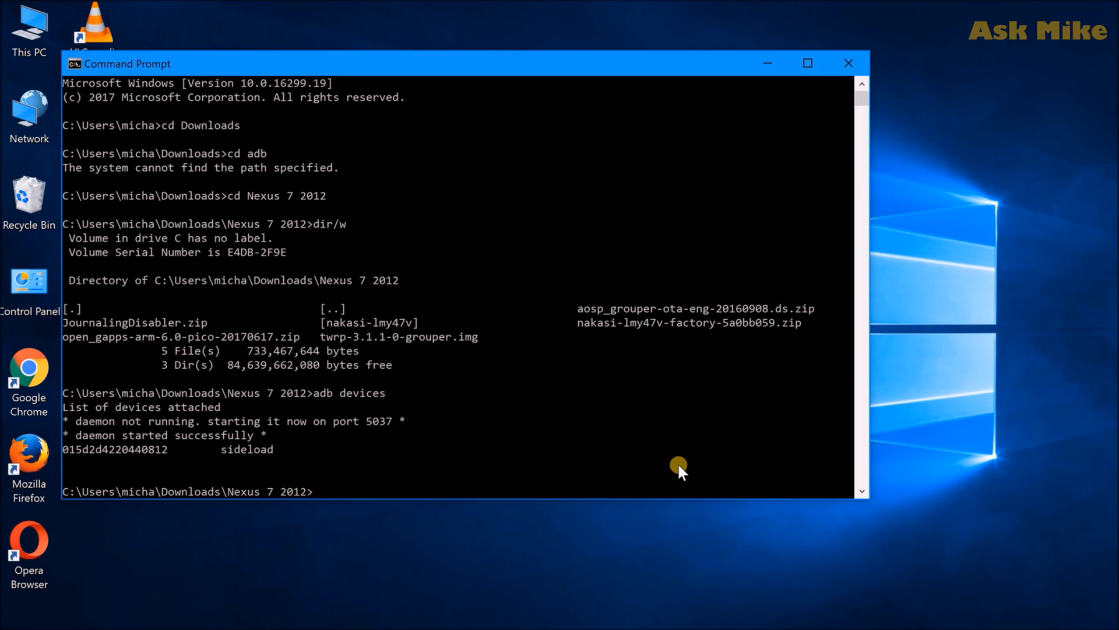
# Run adb sideload with aosp_grouper-ota-eng-20160908.ds.zip to push the OTA update to the tablet
pyautogui.write('adb si')
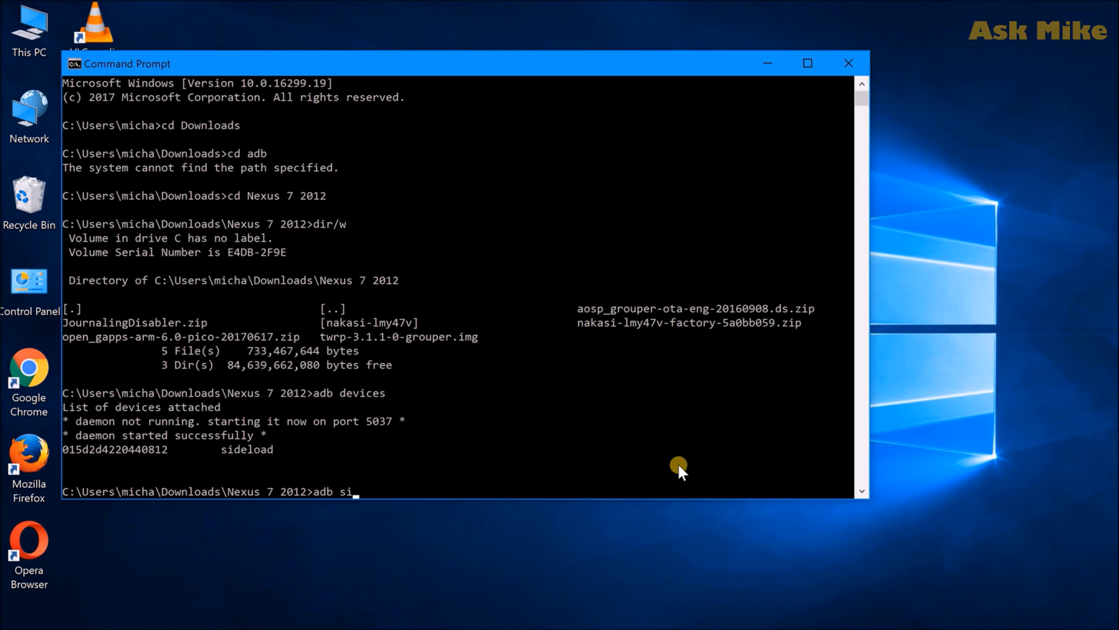
pyautogui.write('deload aosp')
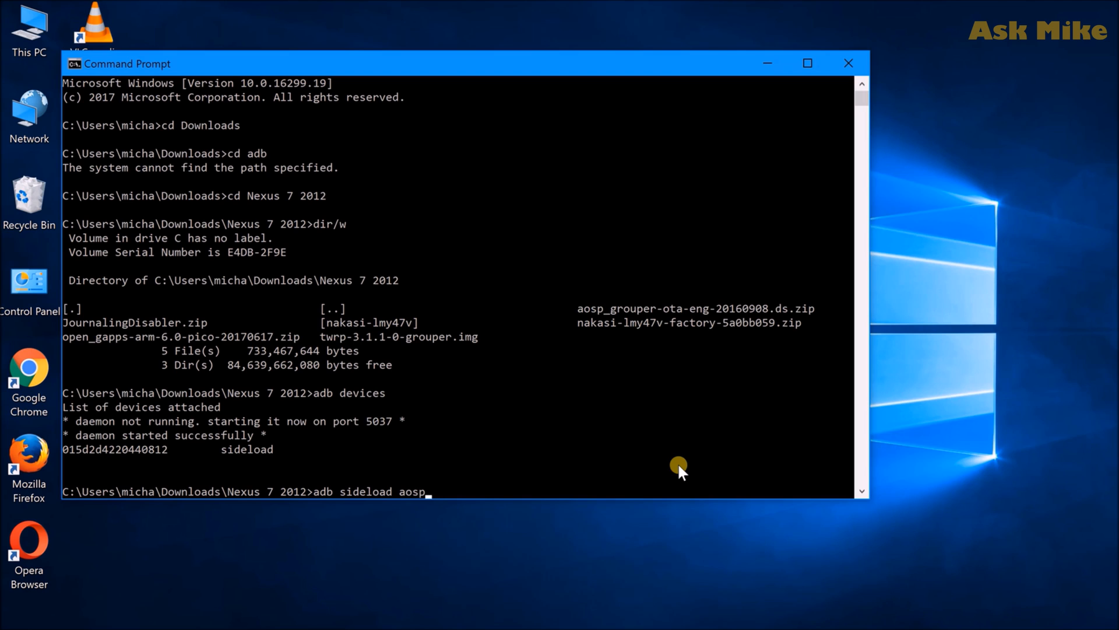
pyautogui.write('_grouper-ota-eng-20160908.ds.zip')
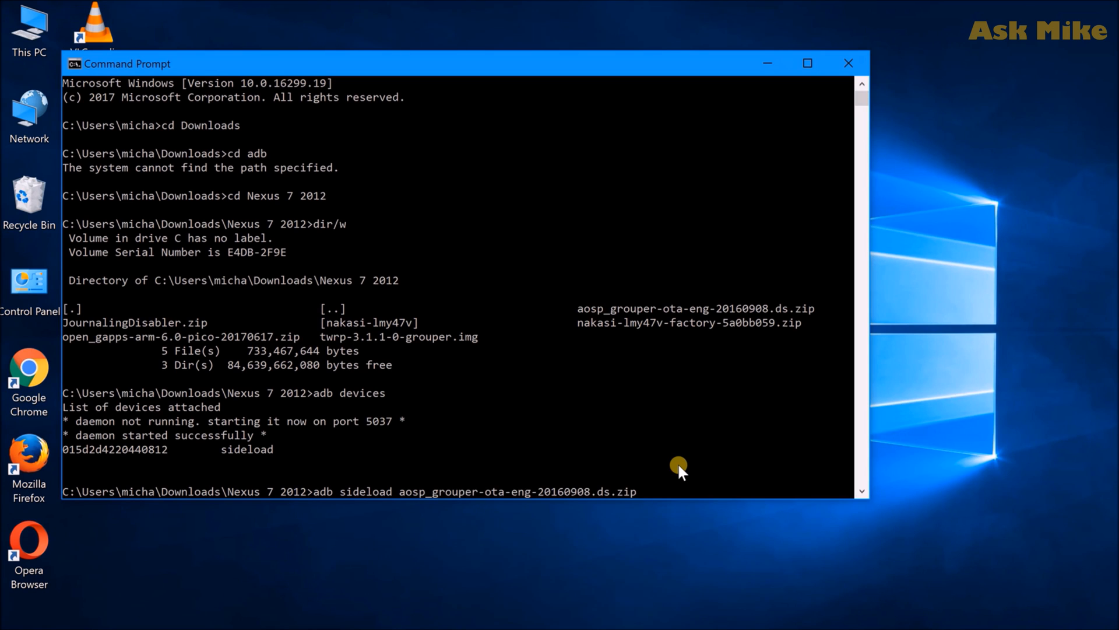
pyautogui.press('Return')
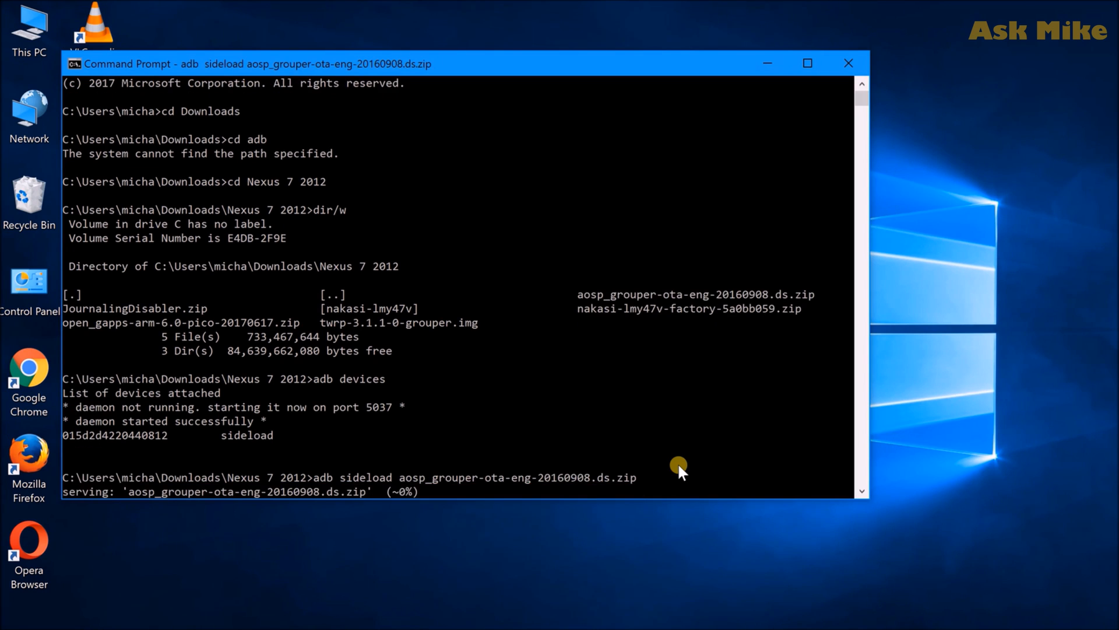